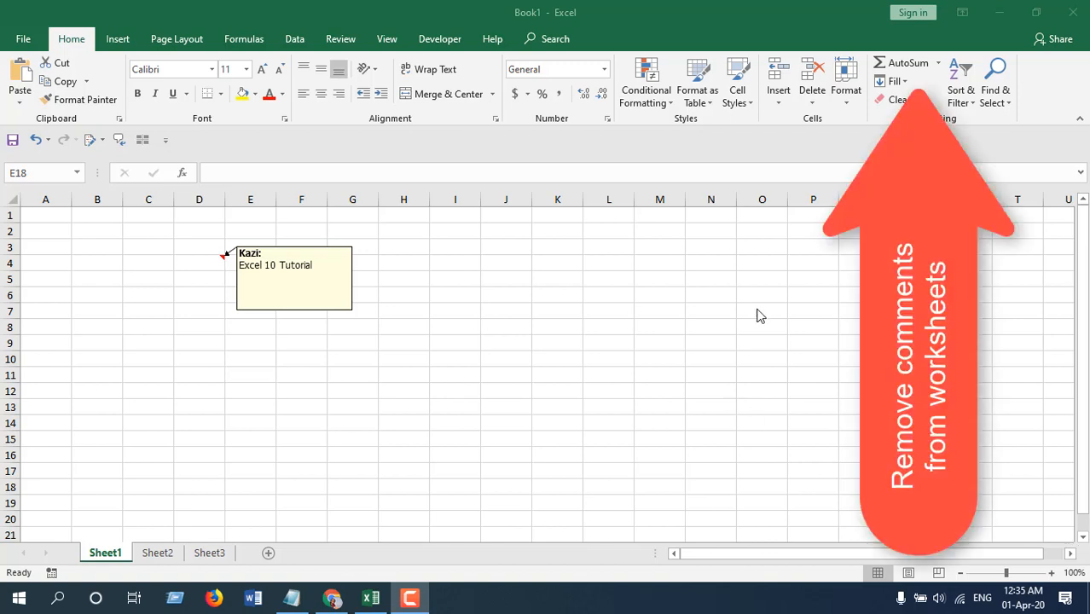
mouse_move(749, 332)
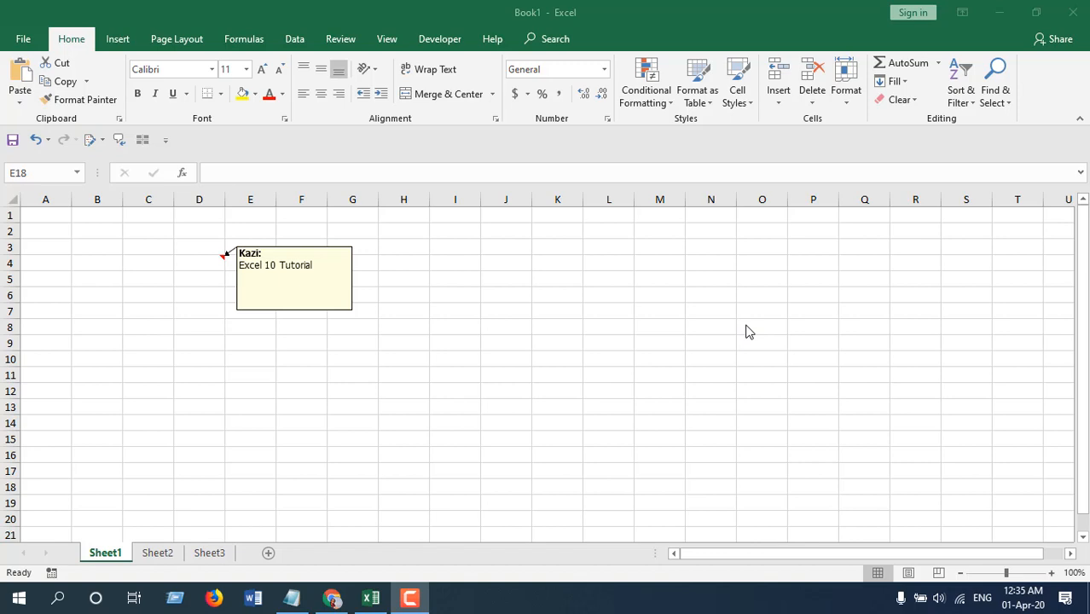
mouse_move(175, 550)
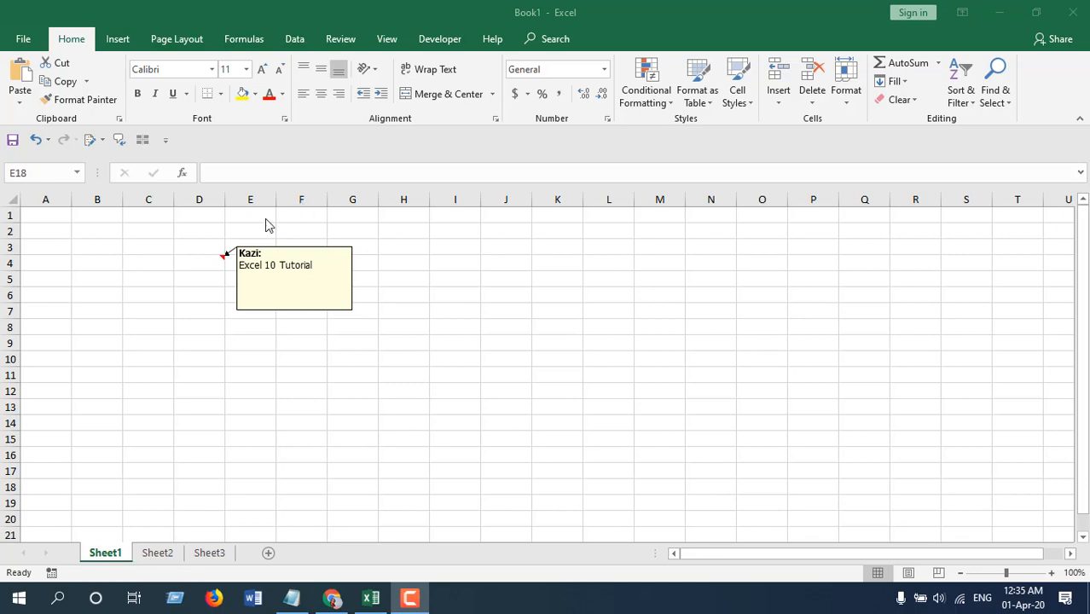
Step: Review the comments on D4 of Sheet1, E6 of Sheet2, and Sheet3
click(198, 261)
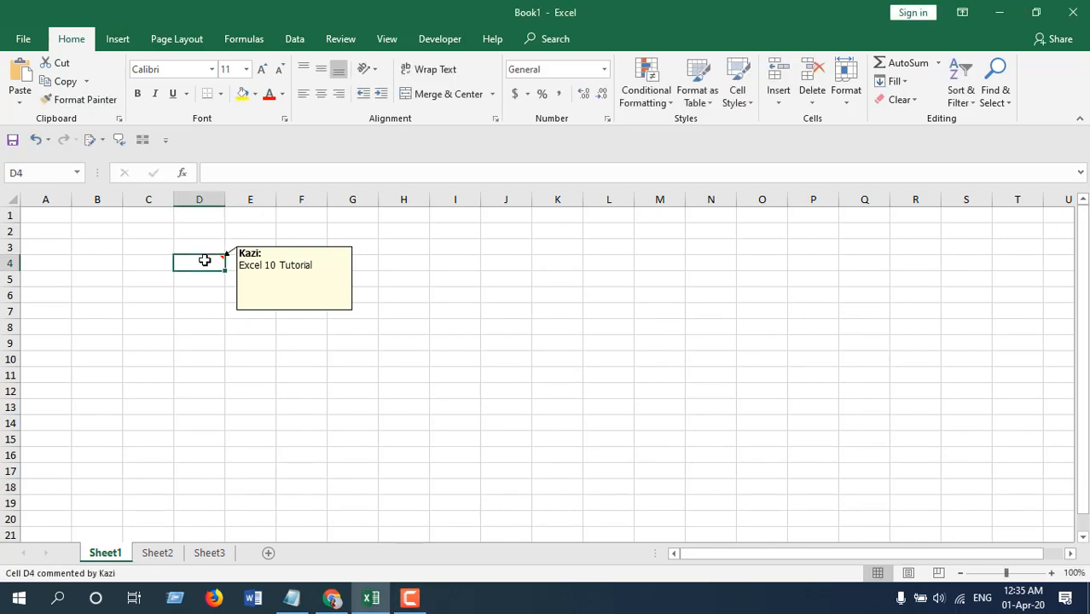
click(157, 553)
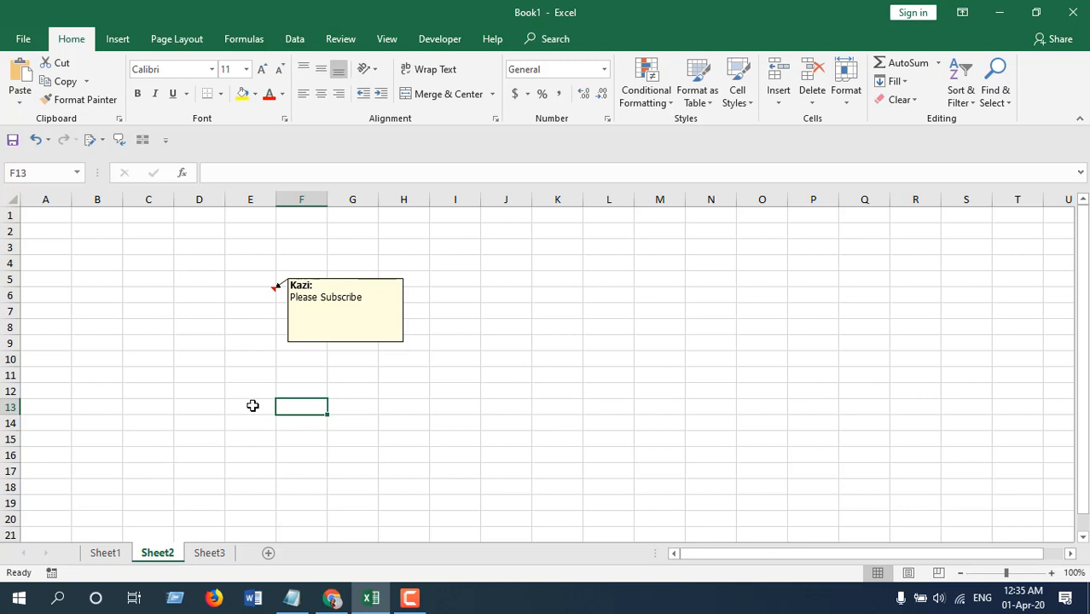
click(250, 295)
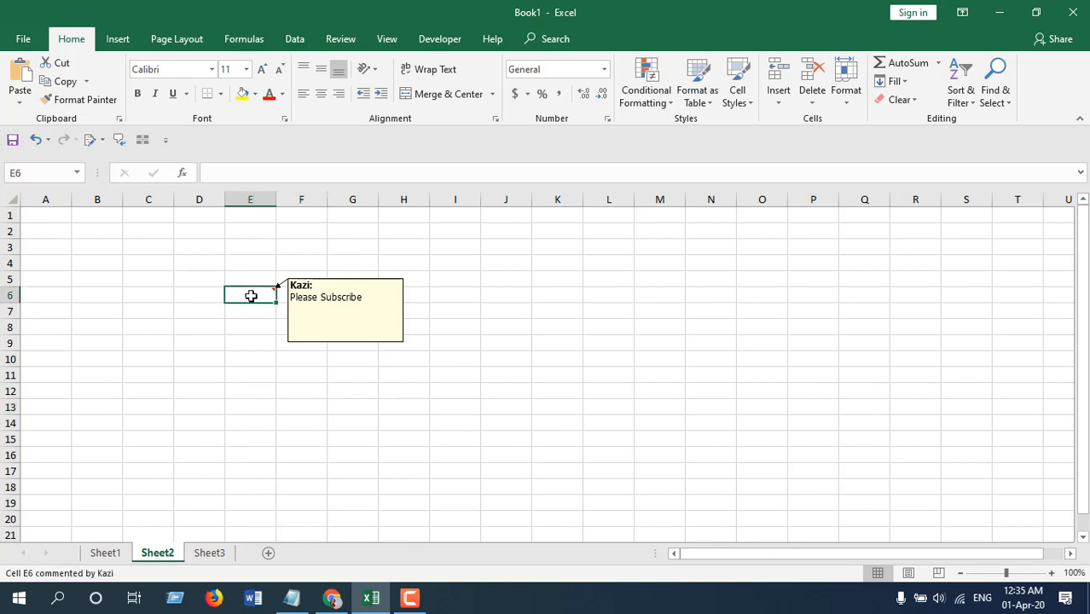
click(209, 552)
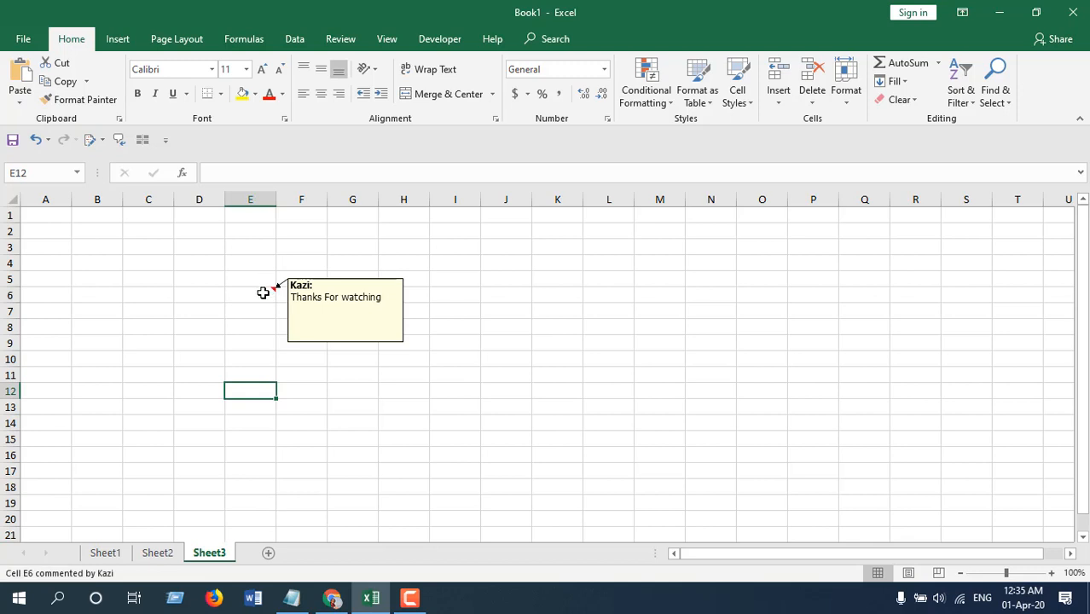
Step: Return to Sheet1 and add a new empty code module in the Visual Basic editor
click(105, 553)
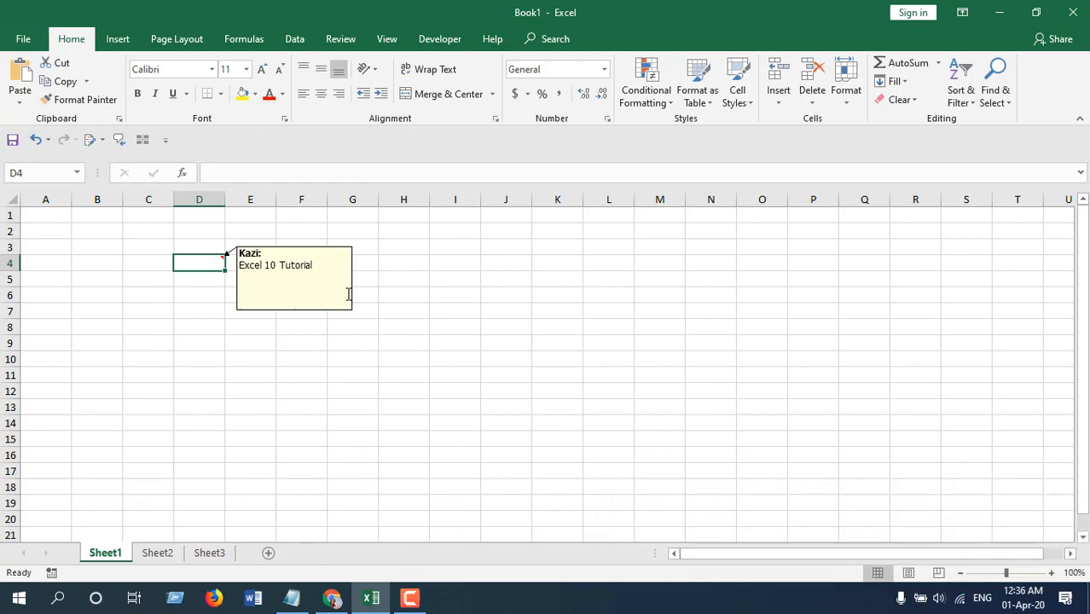
mouse_move(446, 316)
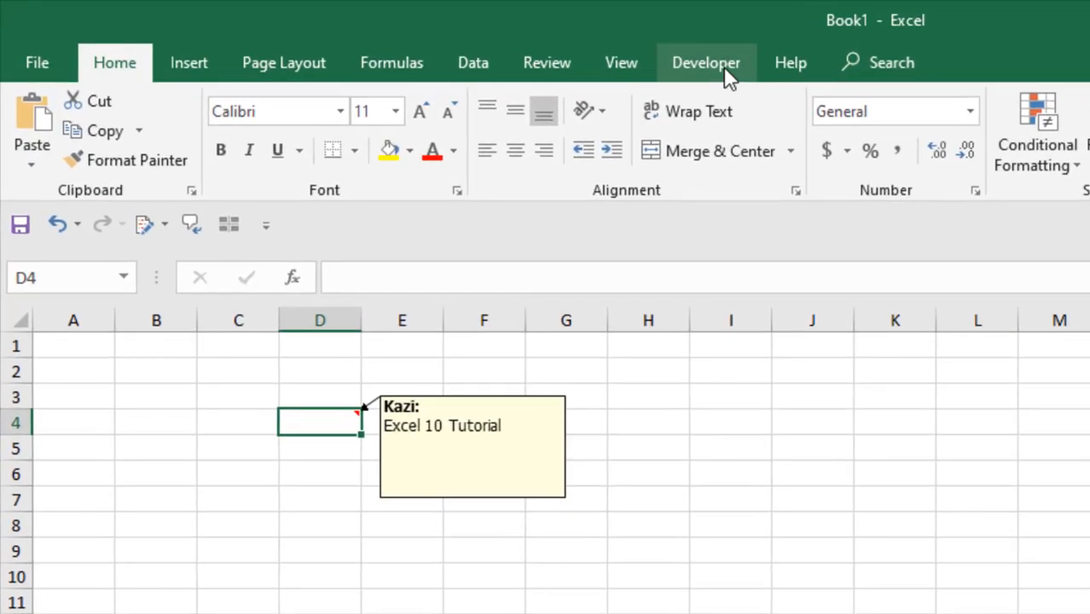
click(705, 63)
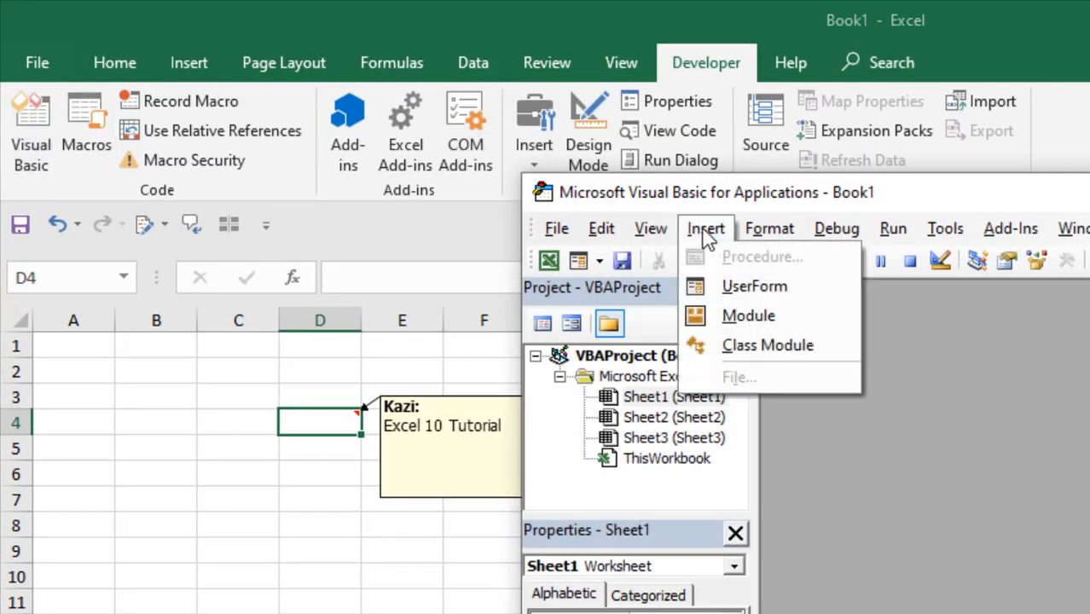
click(748, 315)
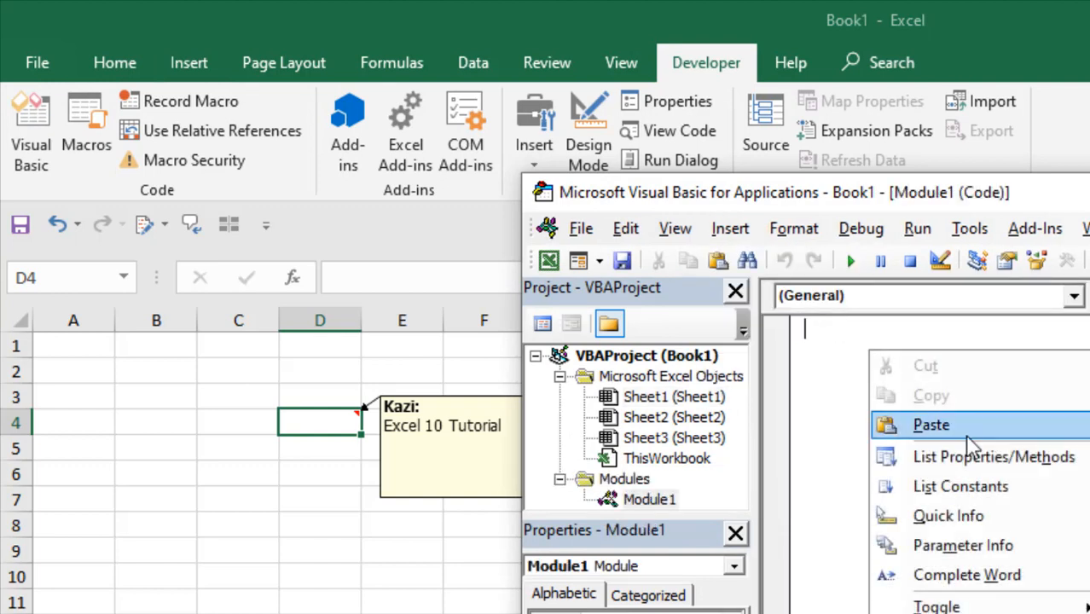
Step: Paste the DeleteAllComments macro into Module1 and run it
click(930, 424)
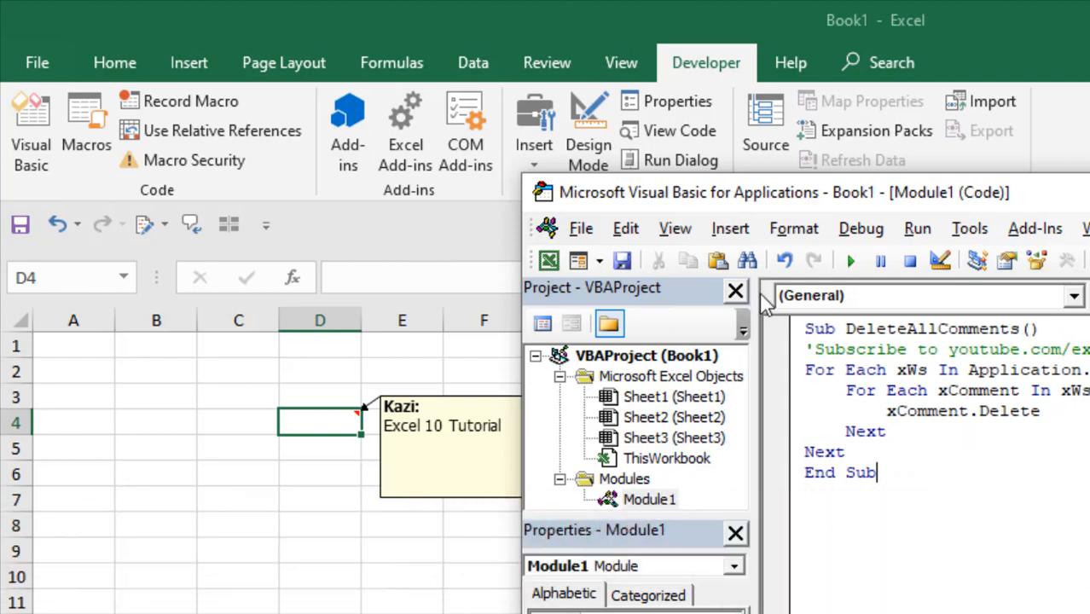
click(850, 261)
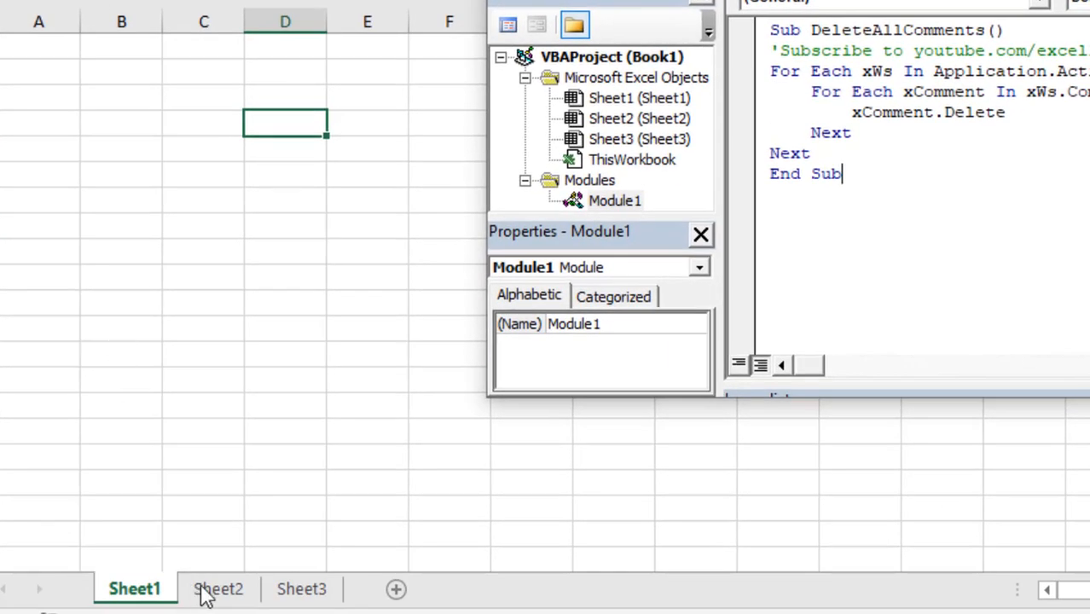
Step: Confirm Sheet2 and Sheet3 have no comments left, ending on Sheet3
click(219, 588)
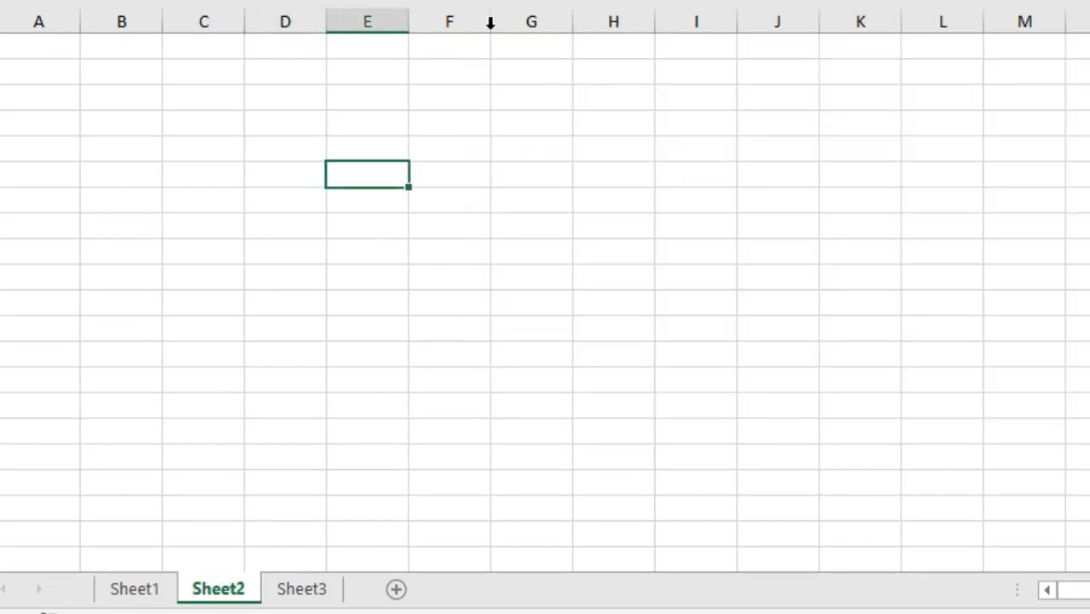
click(301, 588)
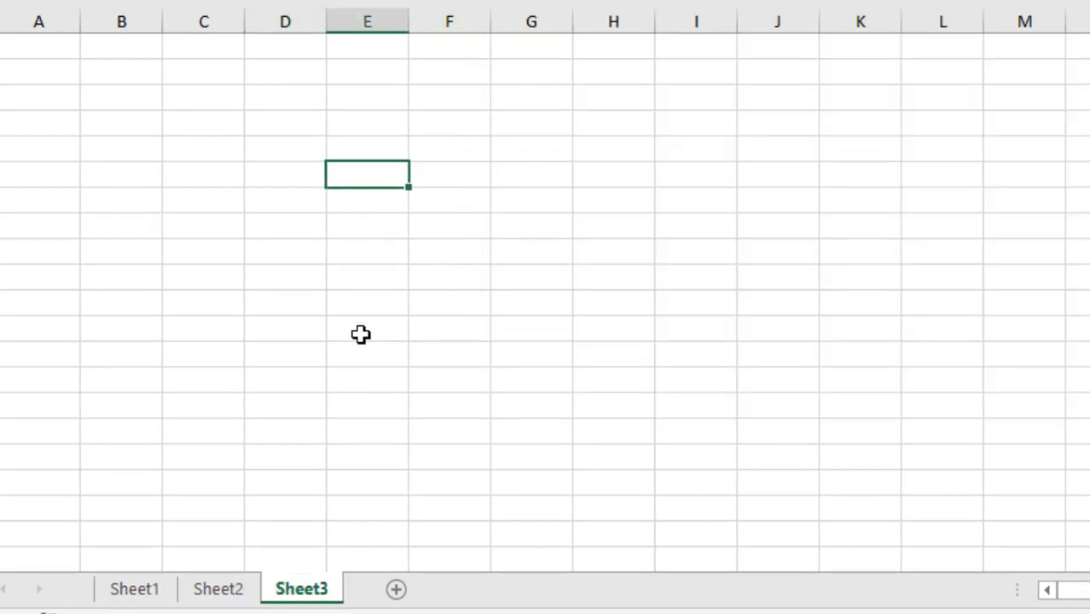